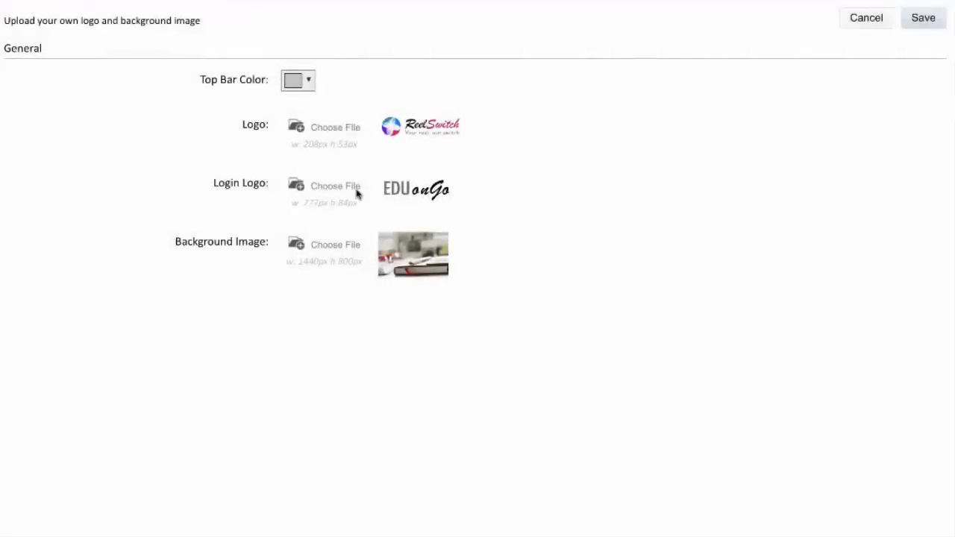
- Start a 'Due date?' question in the Origami Basics stream, then view a post's answers
{"action": "left_click", "coordinate": [335, 186]}
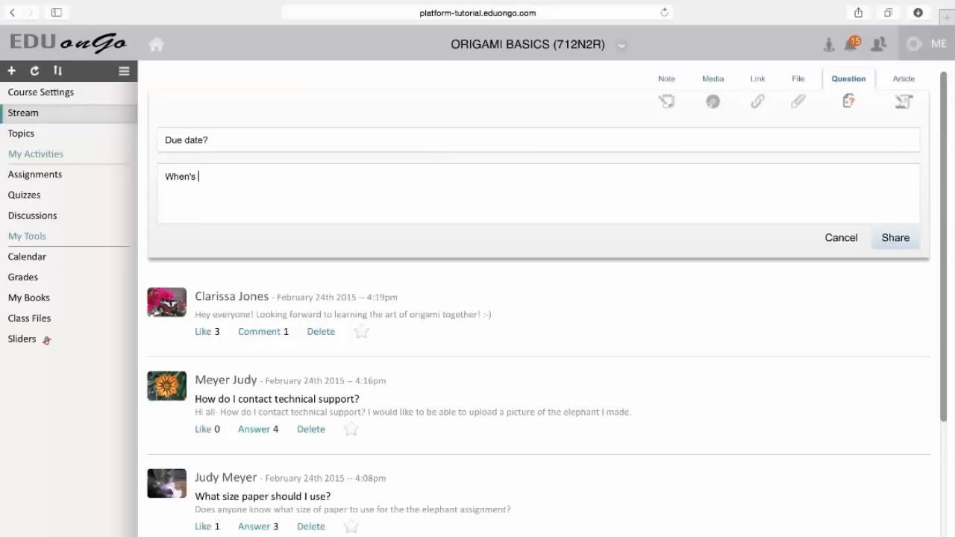
{"action": "left_click", "coordinate": [895, 238]}
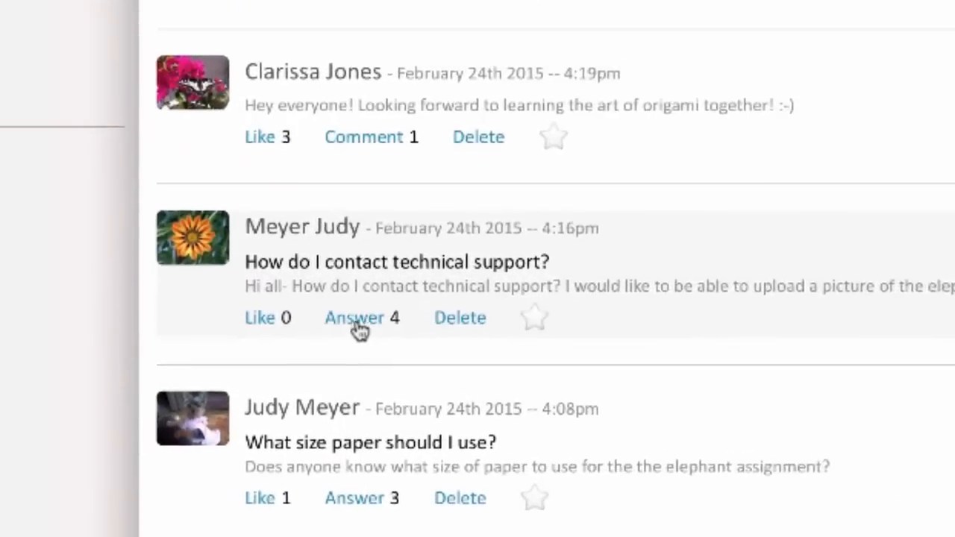
{"action": "left_click", "coordinate": [354, 317]}
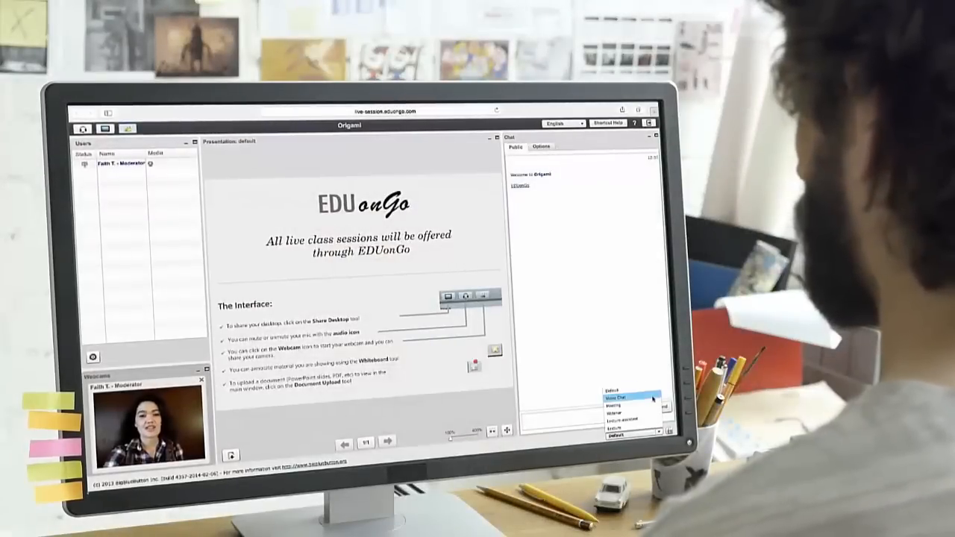
- Choose Video Chat from the Origami live session's layout dropdown
{"action": "left_click", "coordinate": [629, 406]}
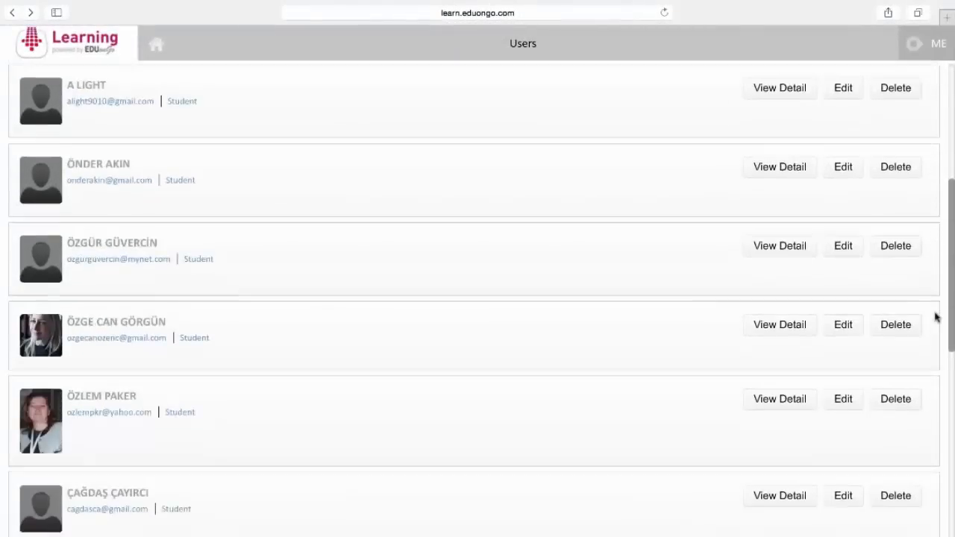
- View the Student reports, then the Instructor reports, from the Report Type list
{"action": "scroll", "scroll_direction": "down", "scroll_amount": 3}
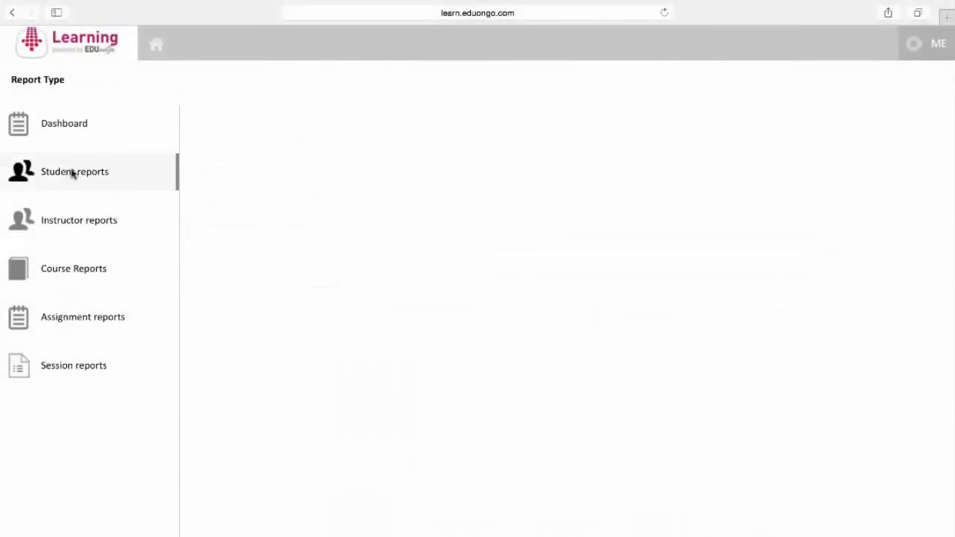
{"action": "left_click", "coordinate": [74, 171]}
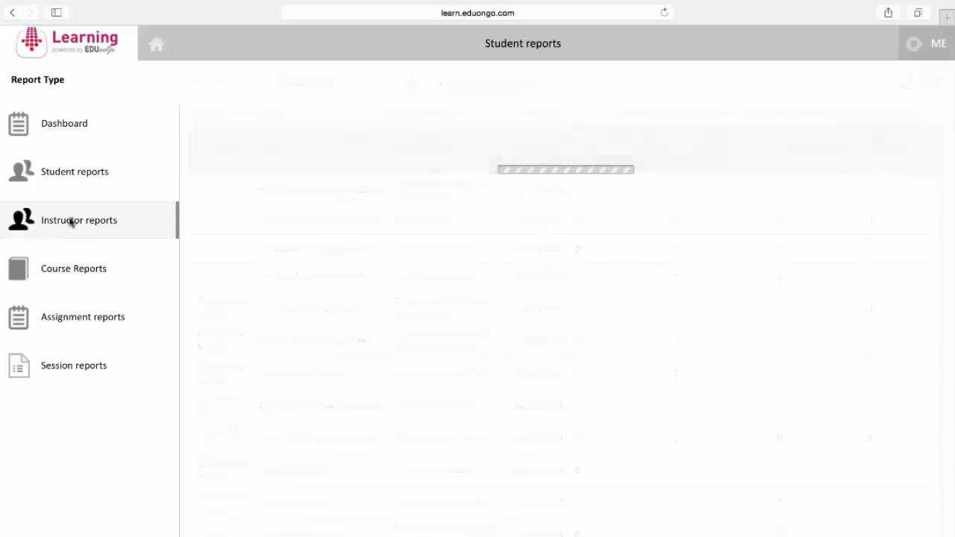
{"action": "left_click", "coordinate": [74, 268]}
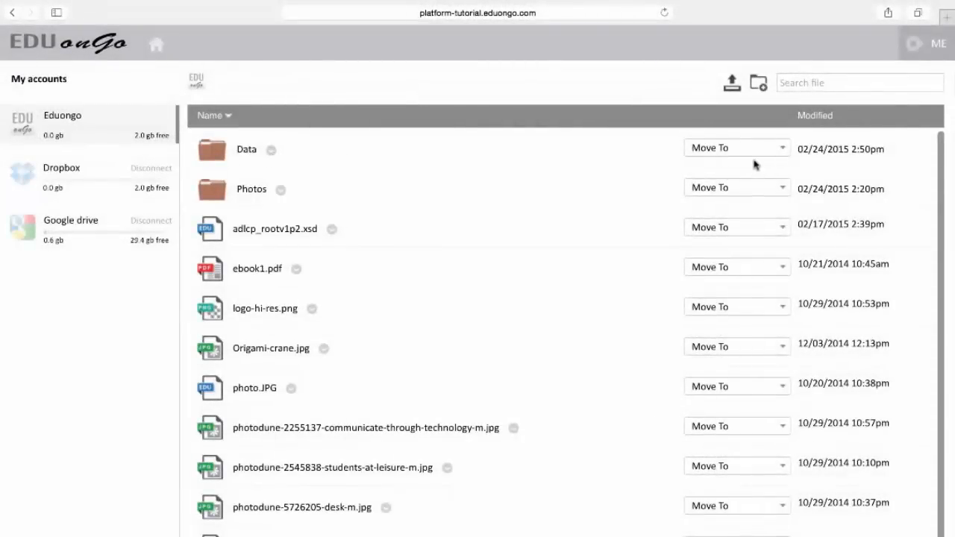
- Cancel a new folder, browse Dropbox and Google Drive files, then return to Eduongo files
{"action": "left_click", "coordinate": [758, 83]}
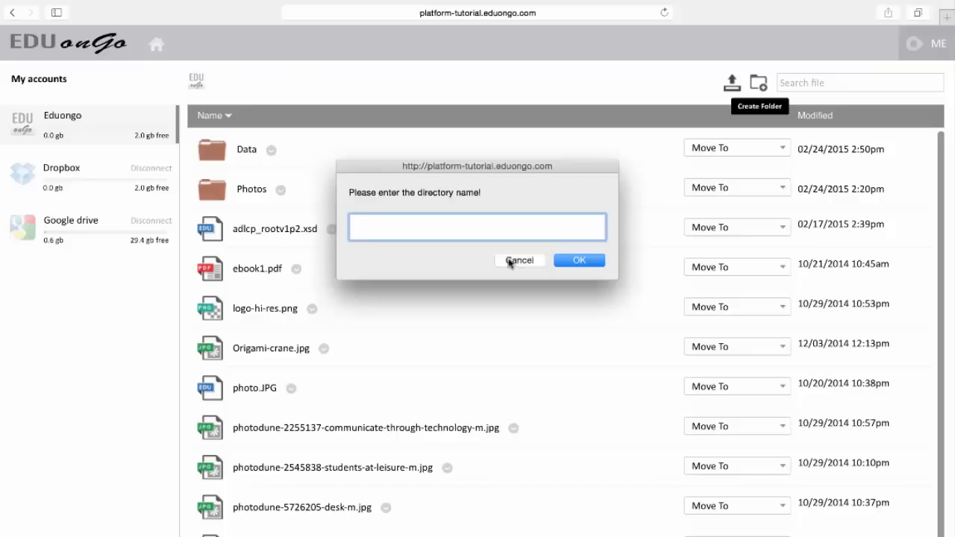
{"action": "left_click", "coordinate": [520, 261]}
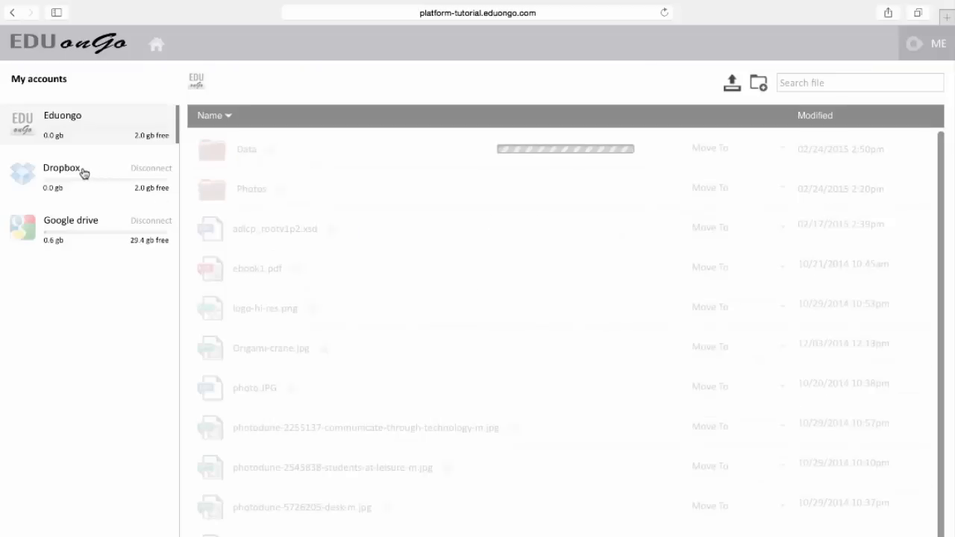
{"action": "left_click", "coordinate": [62, 168]}
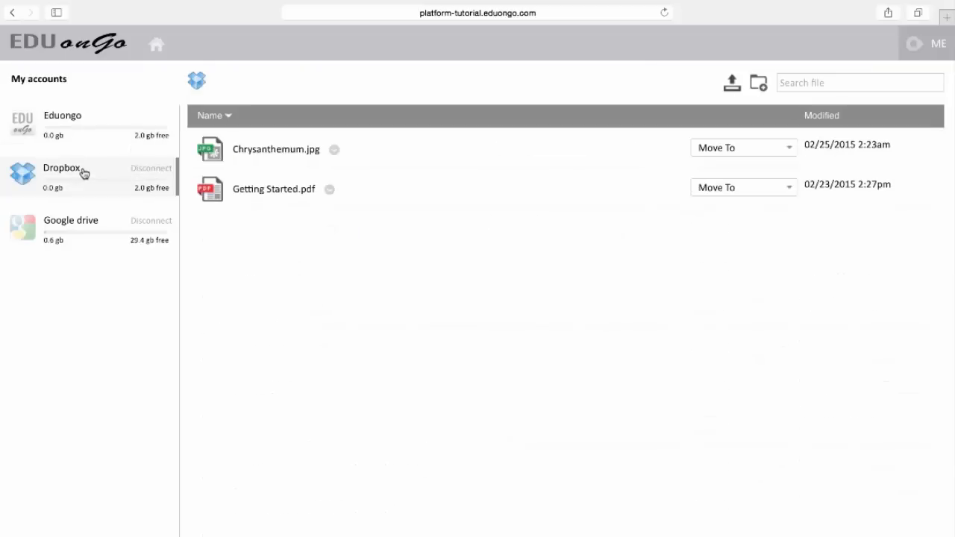
{"action": "left_click", "coordinate": [71, 220]}
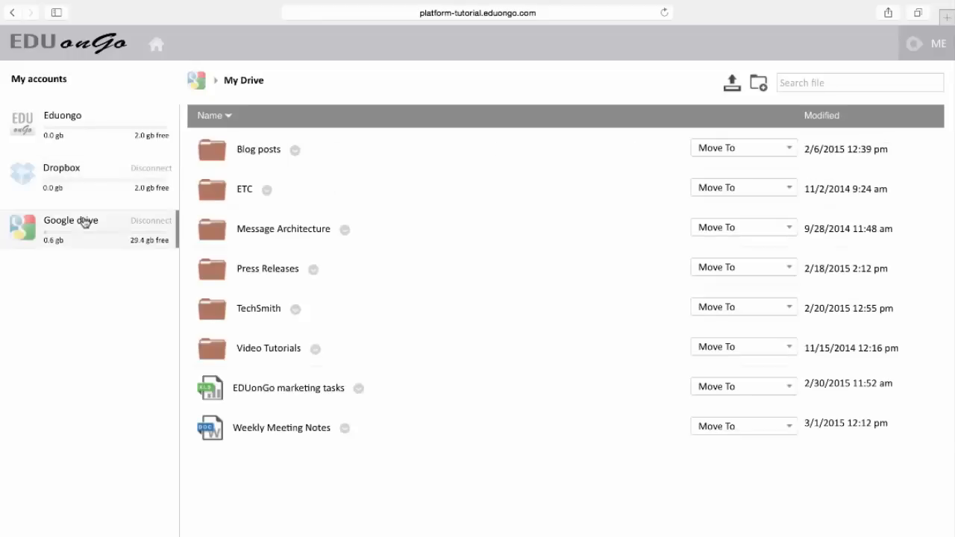
{"action": "mouse_move", "coordinate": [115, 205]}
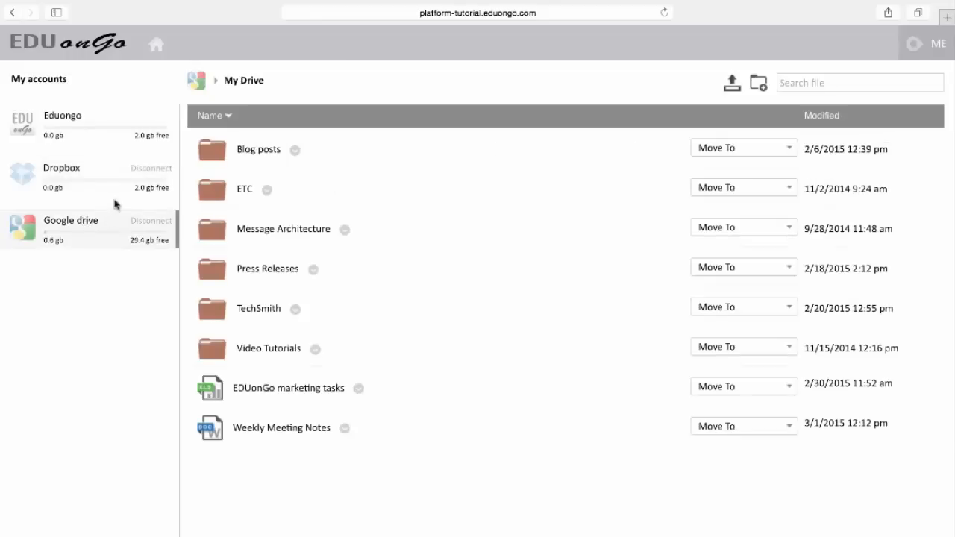
{"action": "left_click", "coordinate": [61, 167]}
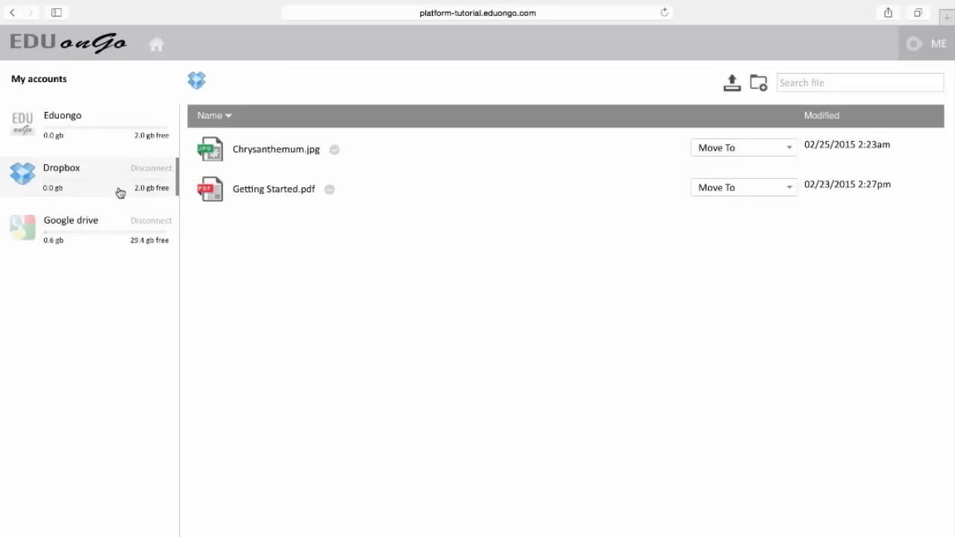
{"action": "left_click", "coordinate": [63, 115]}
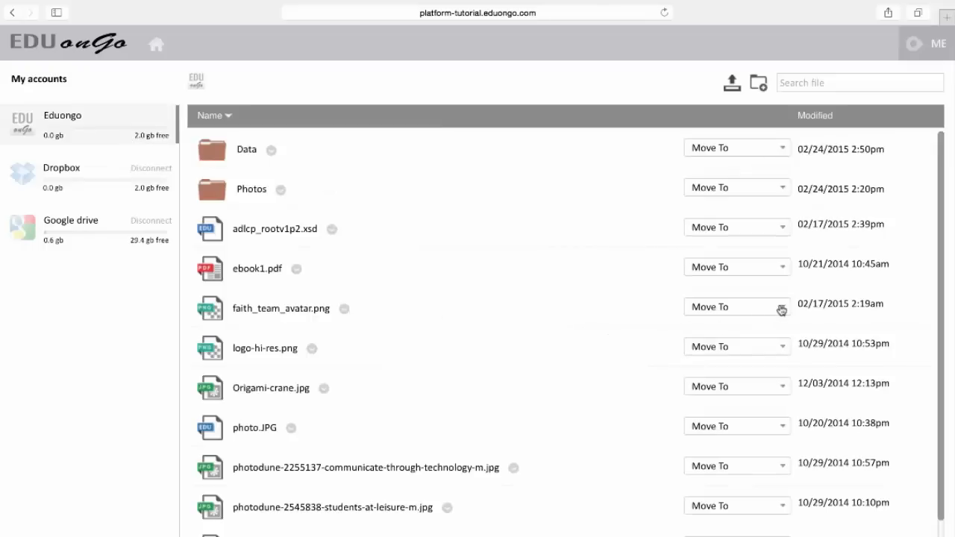
{"action": "mouse_move", "coordinate": [713, 347]}
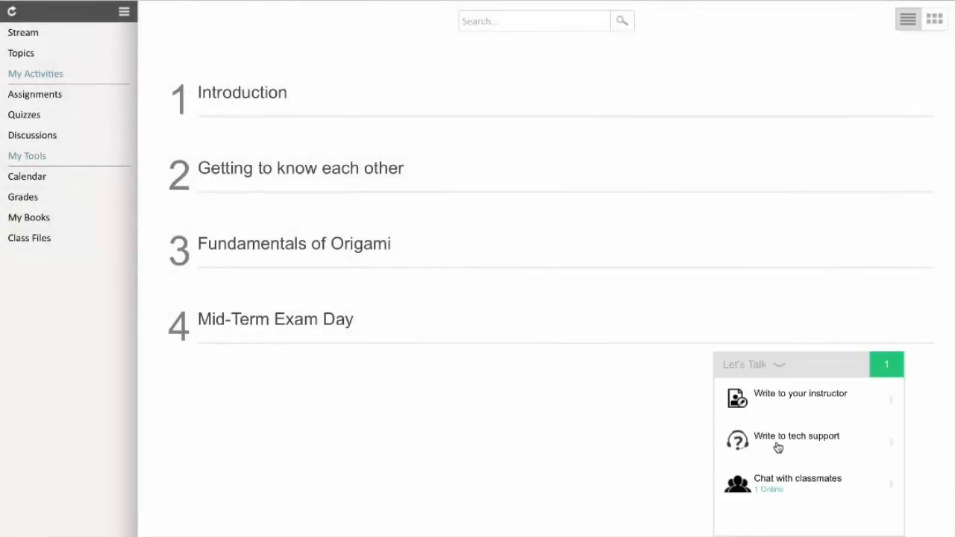
- Write to tech support with subject 'Live Session' and begin the message 'How do I lo'
{"action": "left_click", "coordinate": [797, 436]}
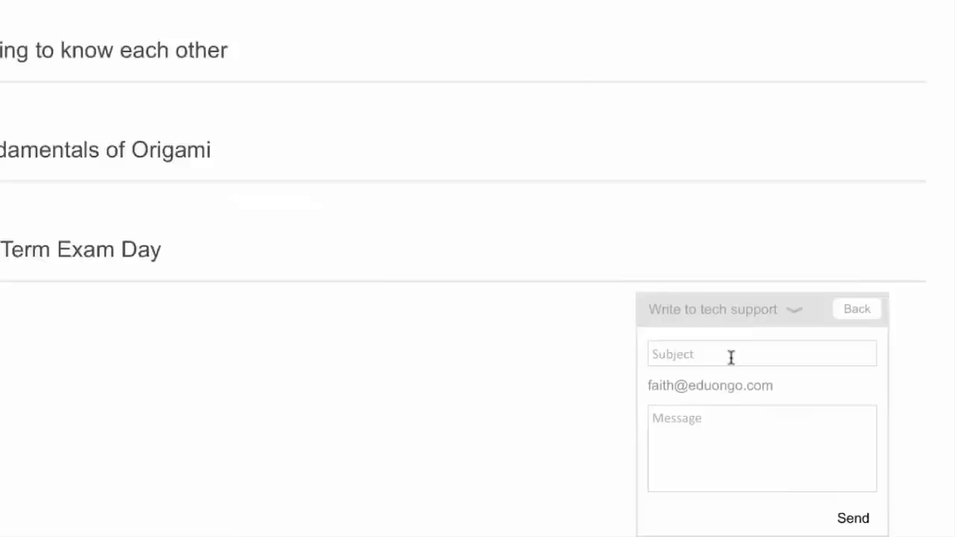
{"action": "type", "text": "Live Session"}
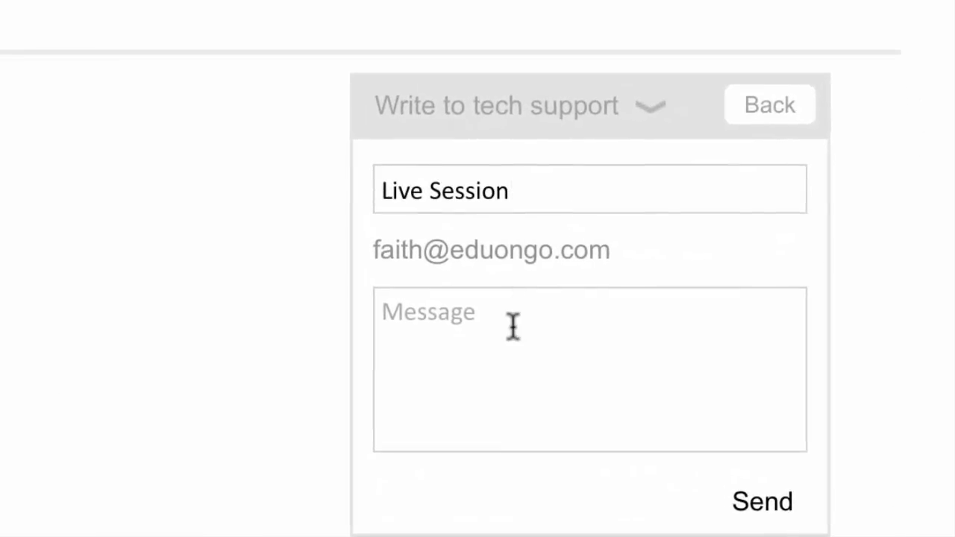
{"action": "type", "text": "How do I lo"}
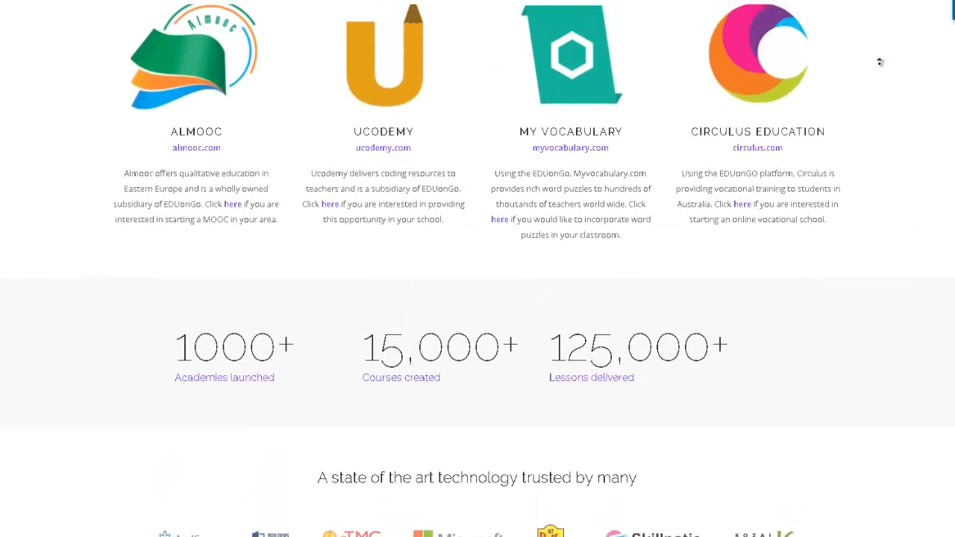
- Scroll the EDUonGo homepage to the partner academies and usage statistics
{"action": "scroll", "scroll_direction": "up", "scroll_amount": 3}
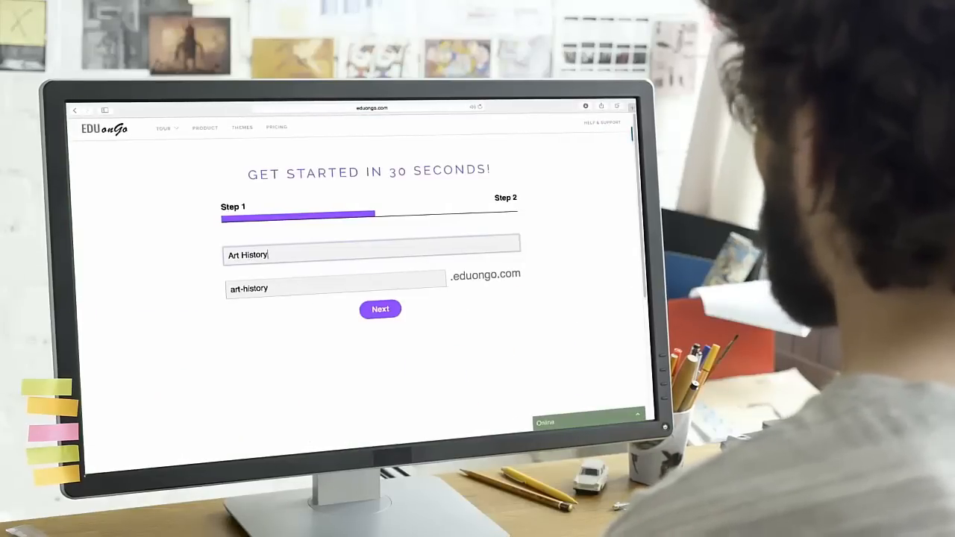
- Continue past the Art History academy step, enter account details as 'steven', and finish sign-up
{"action": "left_click", "coordinate": [380, 309]}
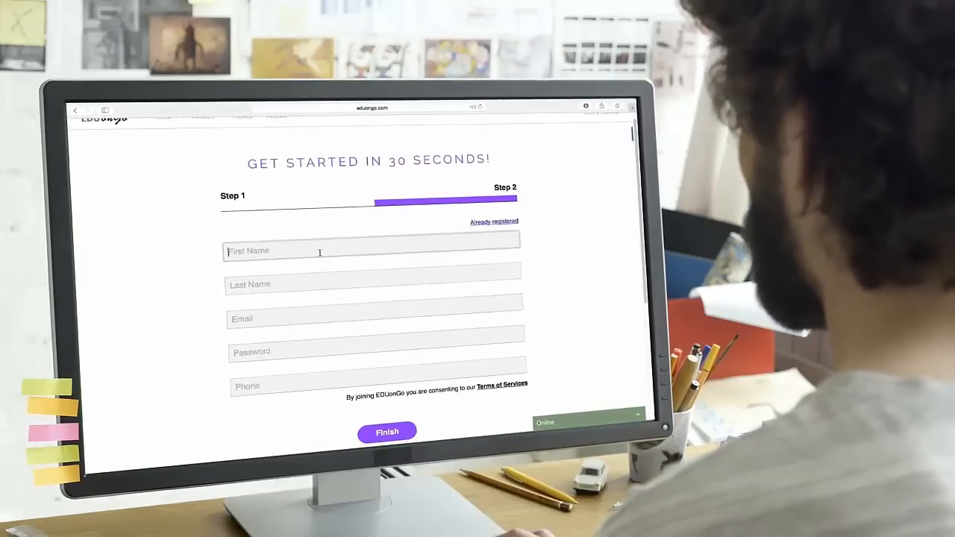
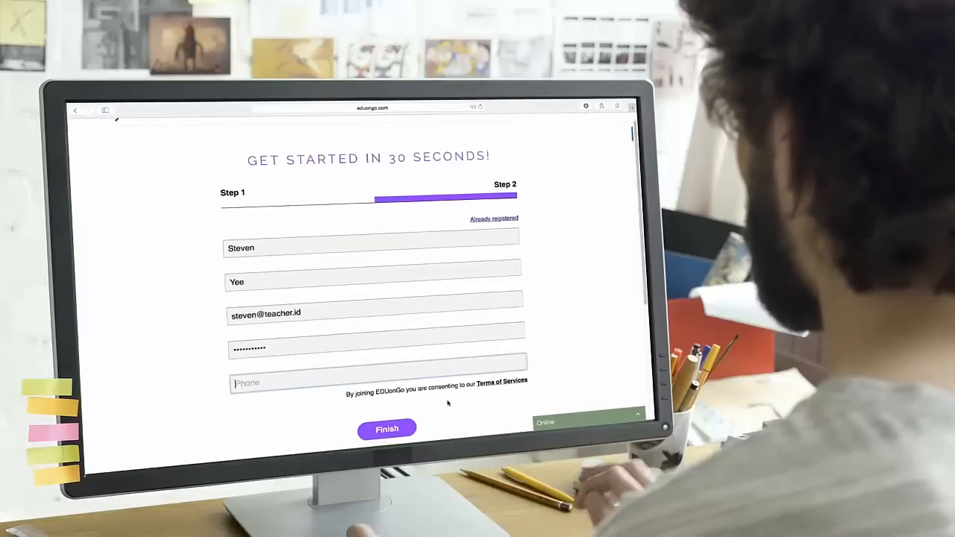
{"action": "left_click", "coordinate": [386, 428]}
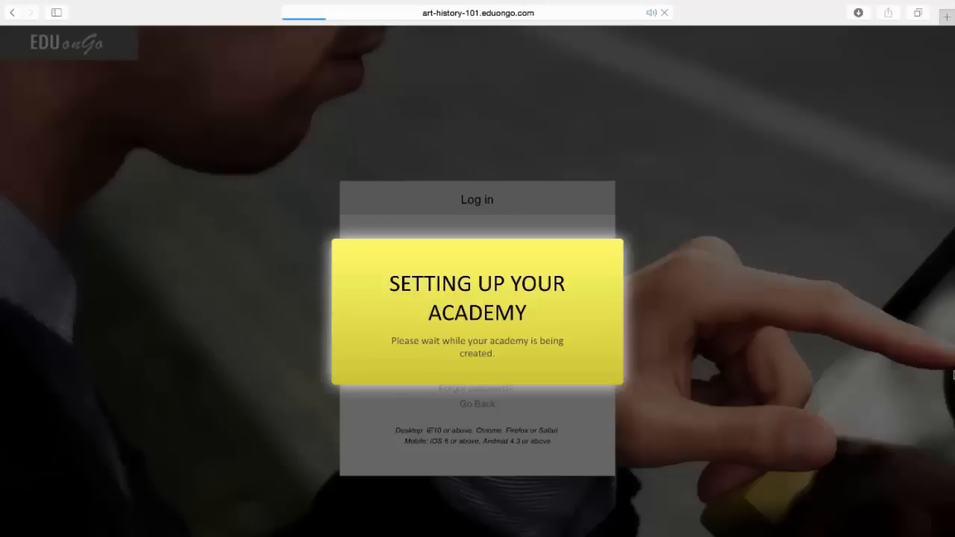